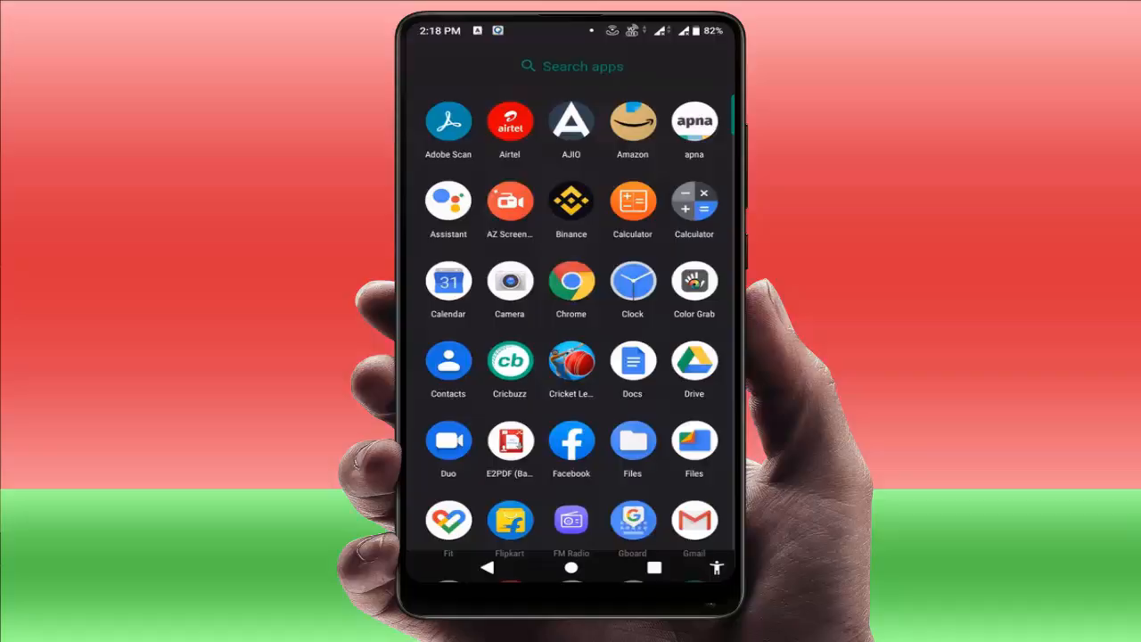
- Scroll the app drawer to reach and launch Chrome on the failing instavideosave.net tab
{"action": "scroll", "scroll_direction": "down", "scroll_amount": 3}
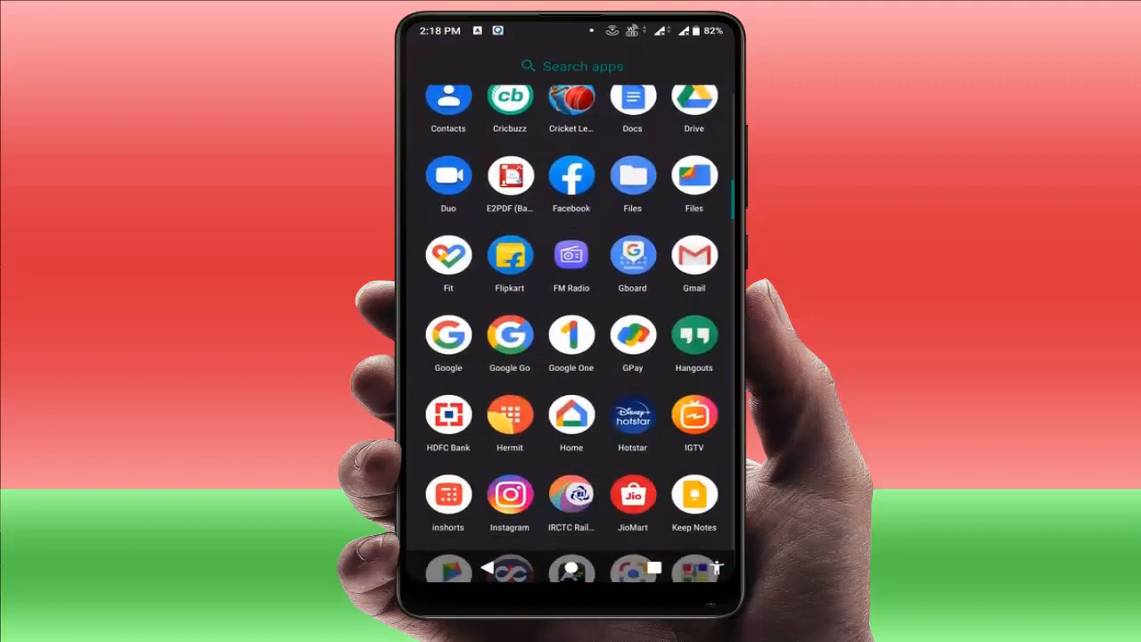
{"action": "scroll", "scroll_direction": "down", "scroll_amount": 3}
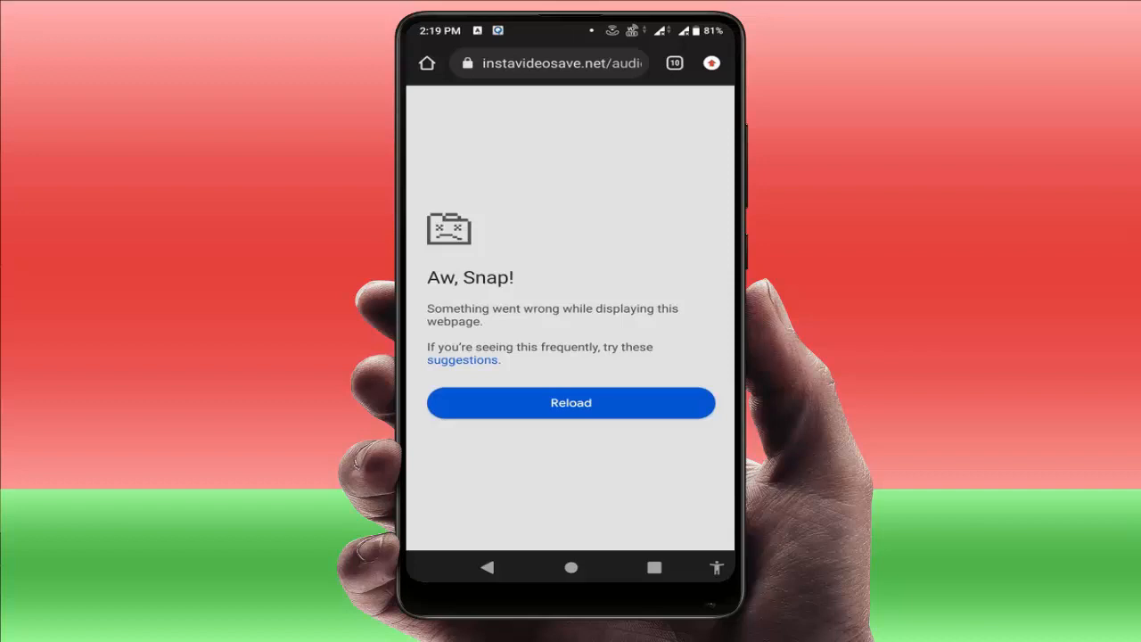
- Follow the 'Aw, Snap!' suggestions link to the Chrome Help article on page crashes
{"action": "left_click", "coordinate": [570, 402]}
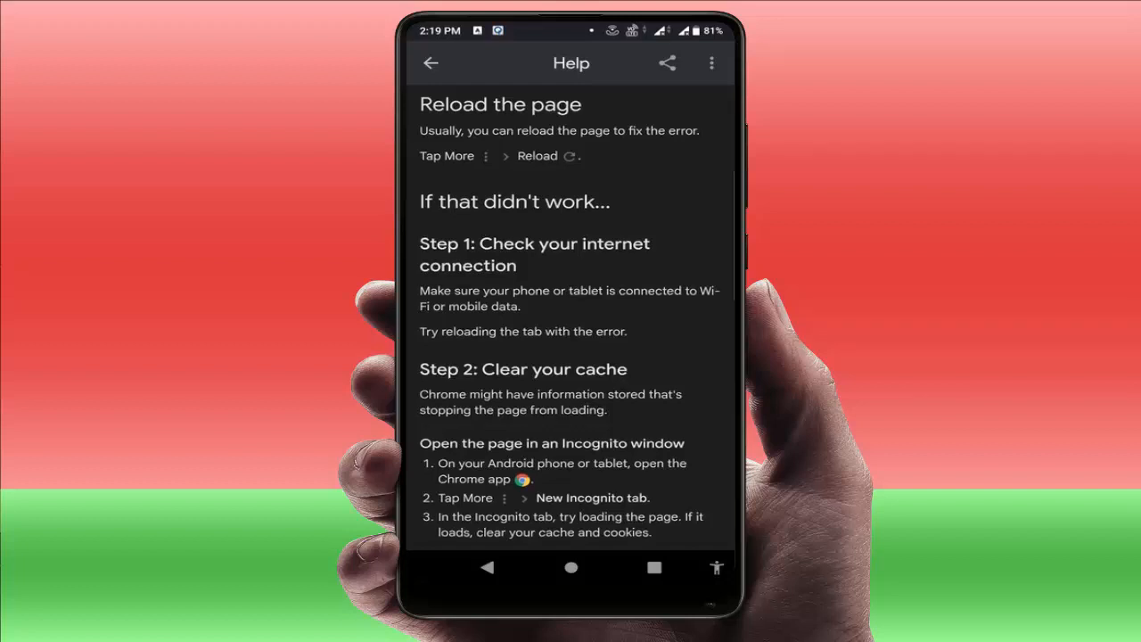
{"action": "scroll", "scroll_direction": "down", "scroll_amount": 3}
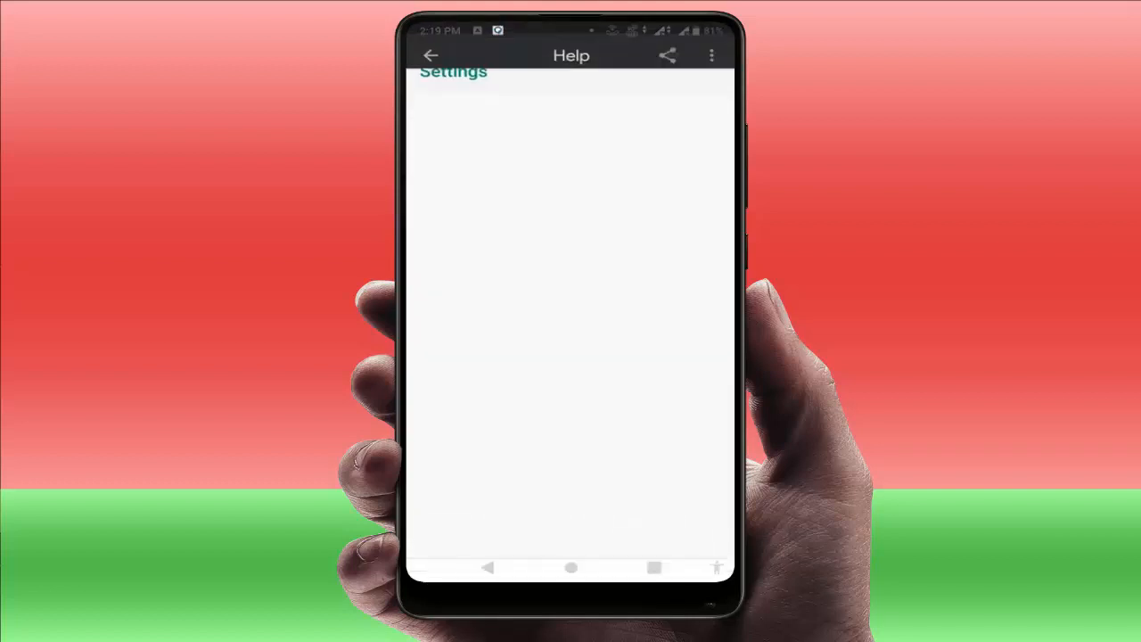
- Clear Chrome's app cache to 0 B in Android Settings and return to the help article
{"action": "left_click", "coordinate": [431, 55]}
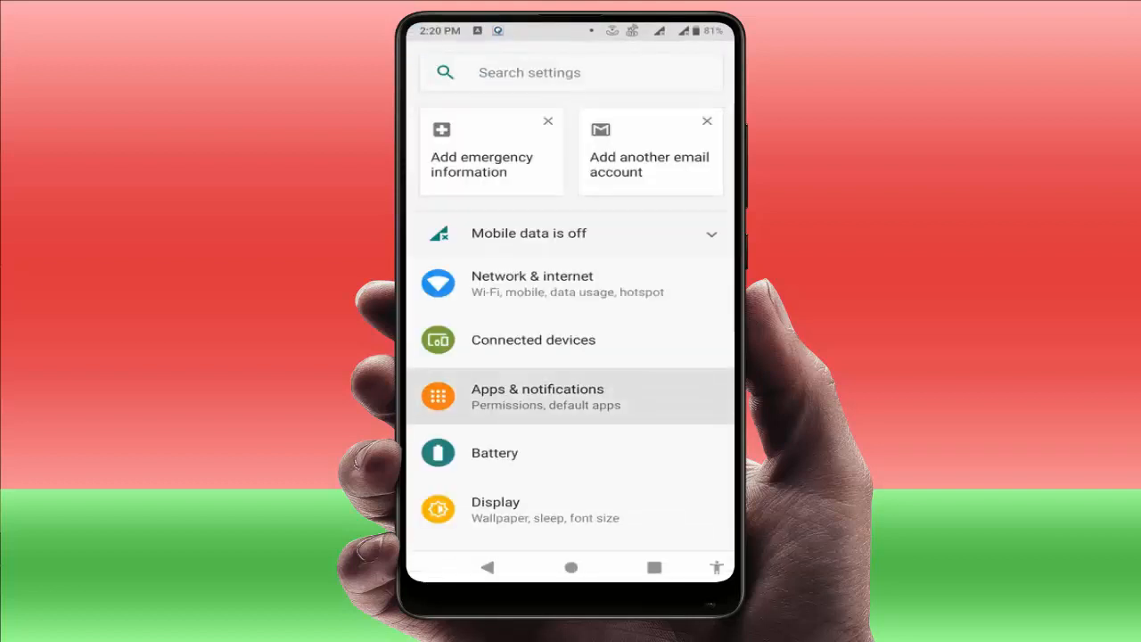
{"action": "left_click", "coordinate": [537, 395]}
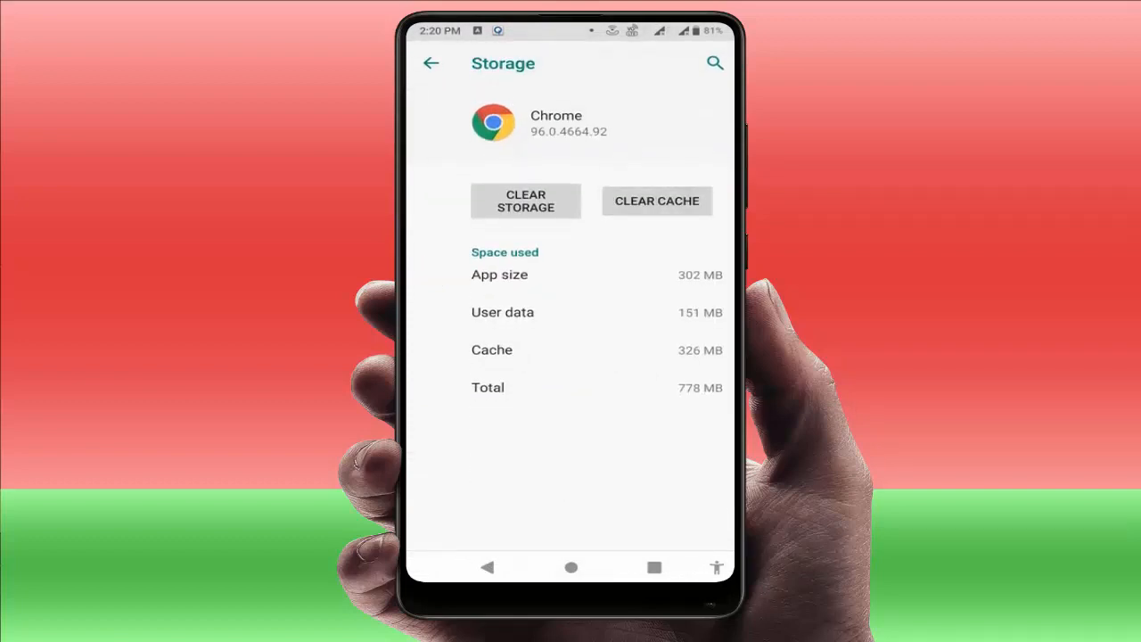
{"action": "left_click", "coordinate": [656, 200]}
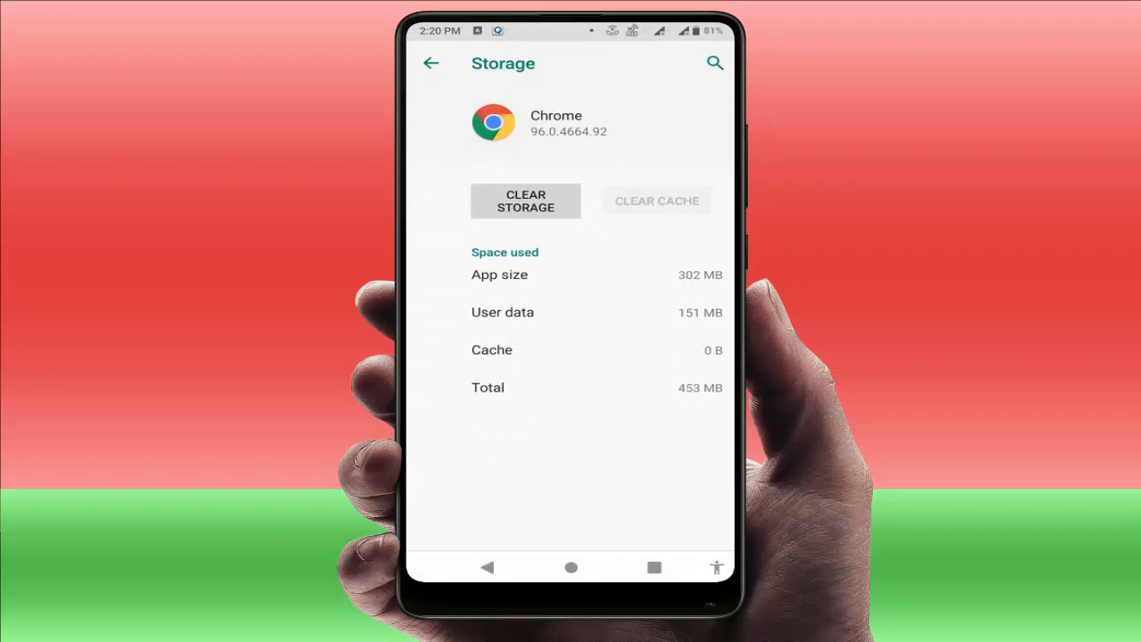
{"action": "left_click", "coordinate": [431, 62]}
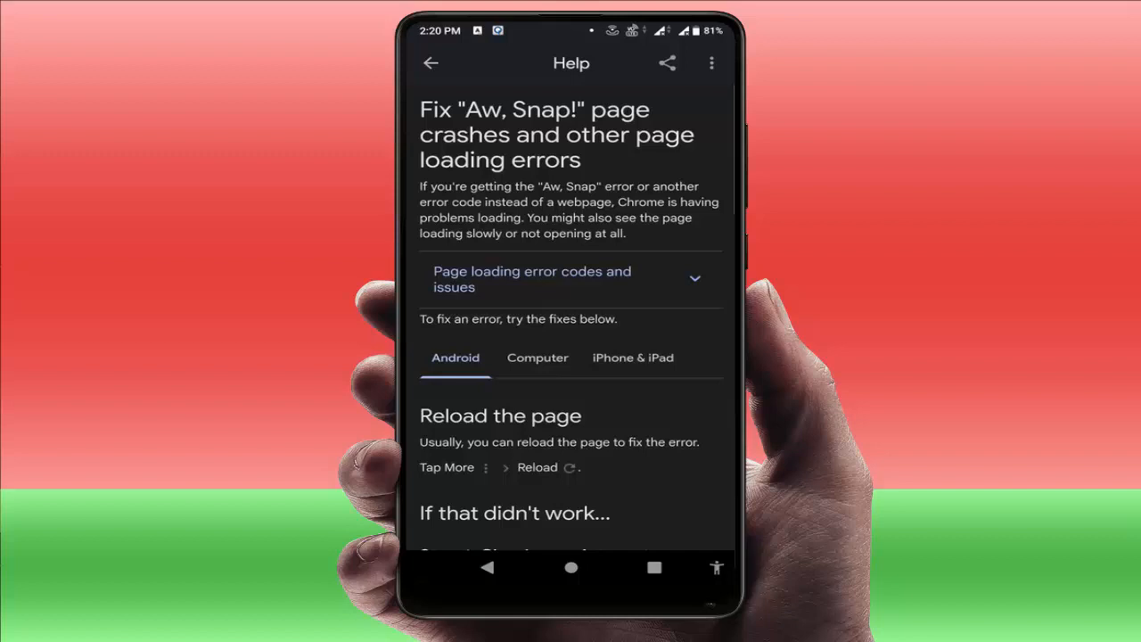
- Read the article's clear-cache steps, then return to the crashed instavideosave.net page
{"action": "scroll", "scroll_direction": "down", "scroll_amount": 3}
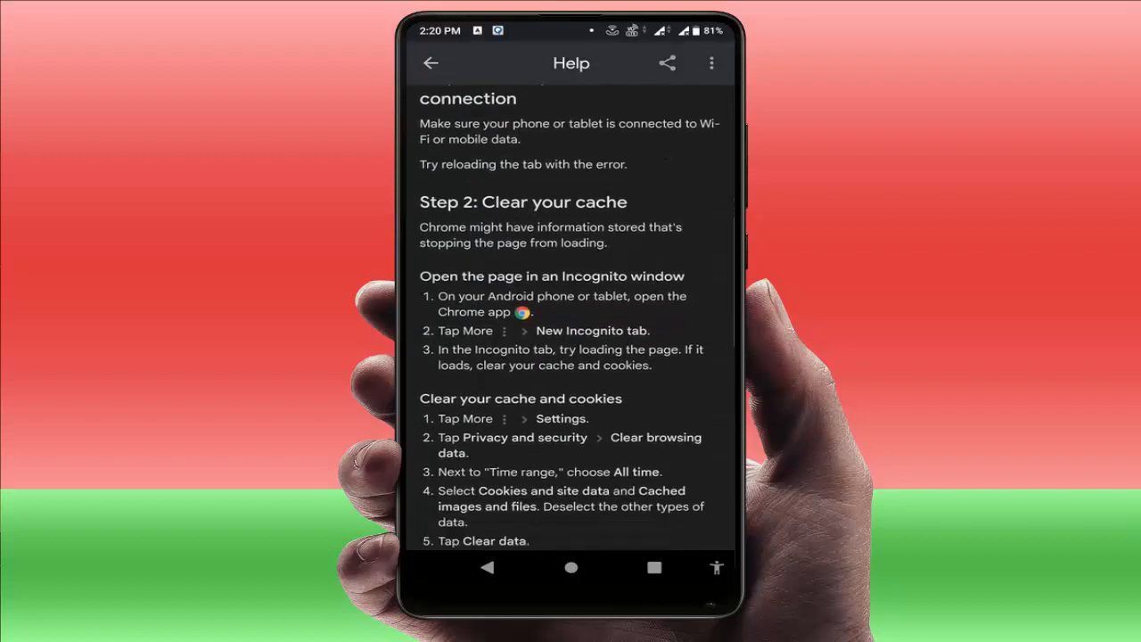
{"action": "scroll", "scroll_direction": "down", "scroll_amount": 3}
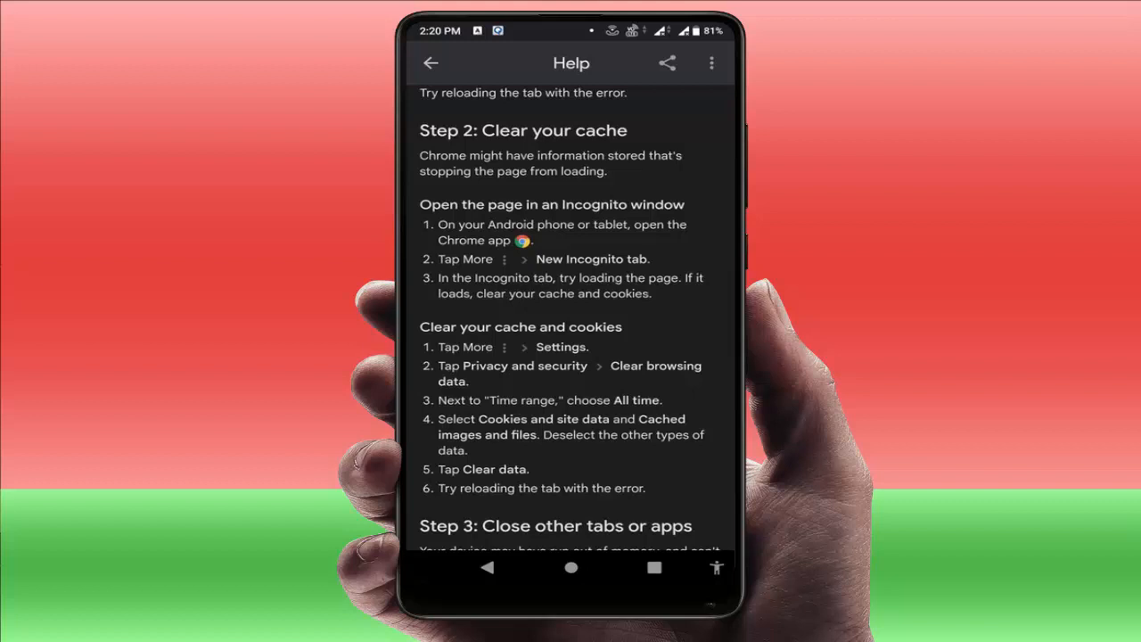
{"action": "scroll", "scroll_direction": "down", "scroll_amount": 3}
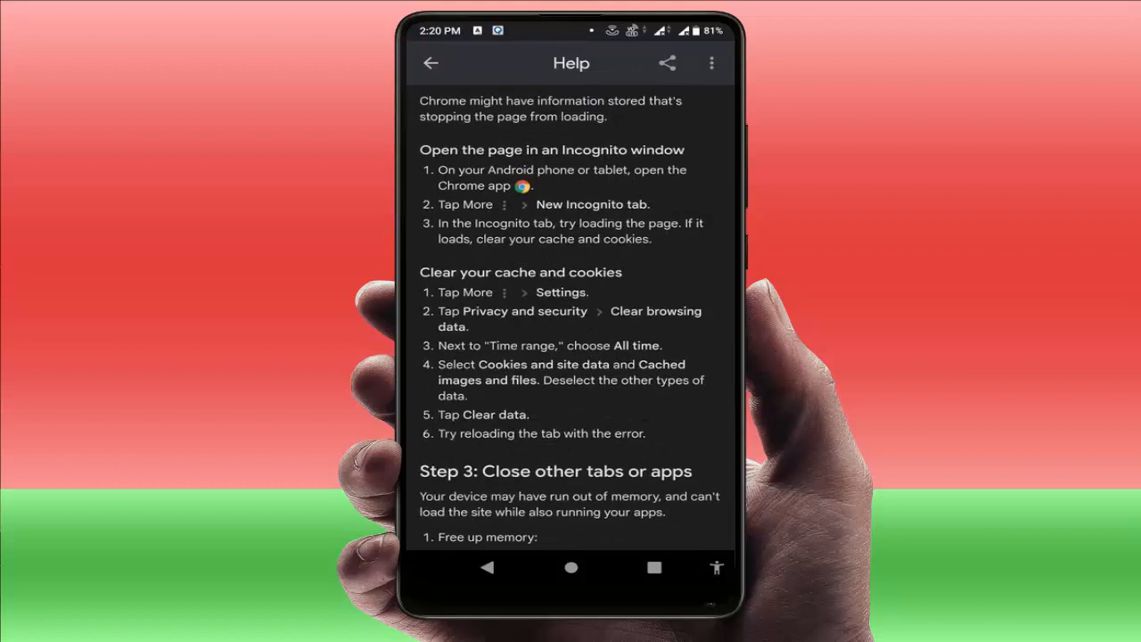
{"action": "left_click", "coordinate": [432, 63]}
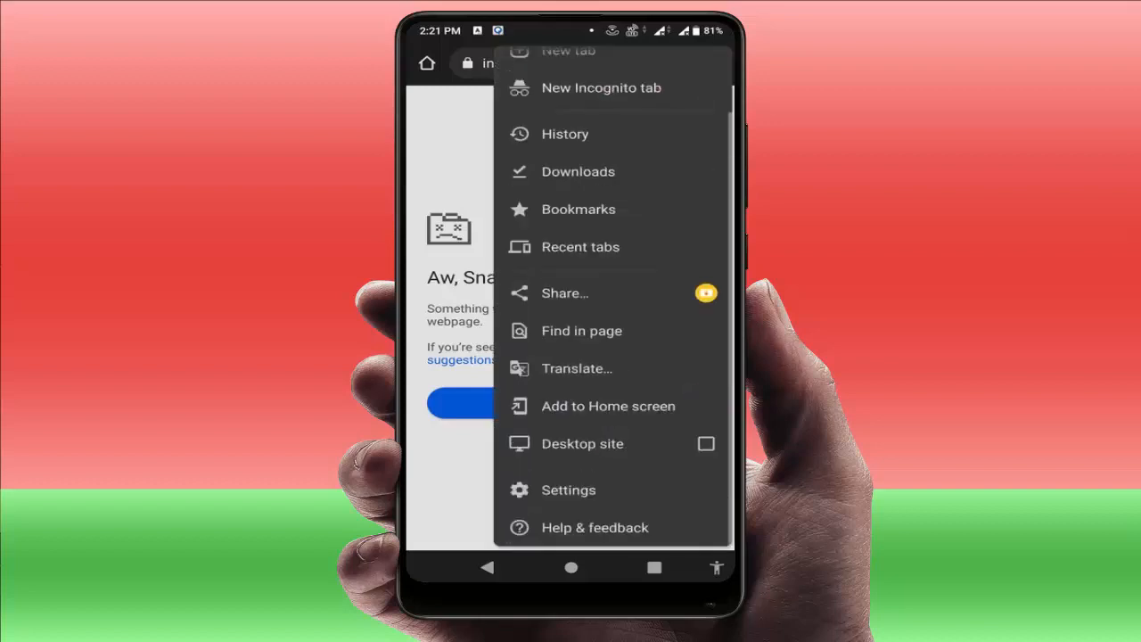
- Reach Chrome's Clear browsing data screen via Settings > Privacy and security
{"action": "left_click", "coordinate": [567, 488]}
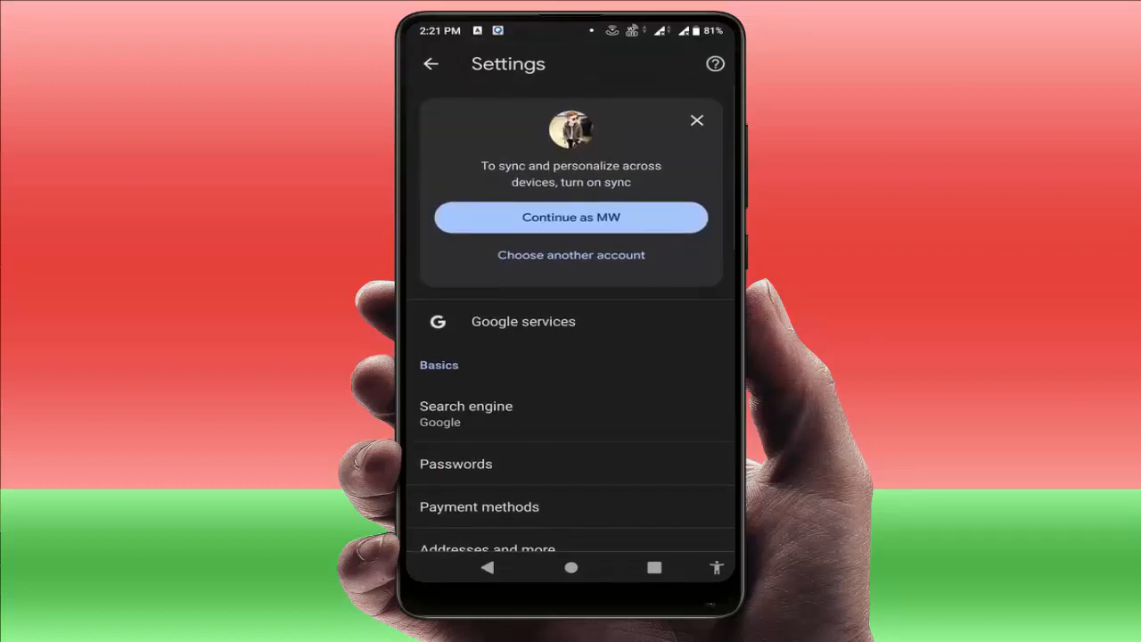
{"action": "left_click", "coordinate": [697, 121]}
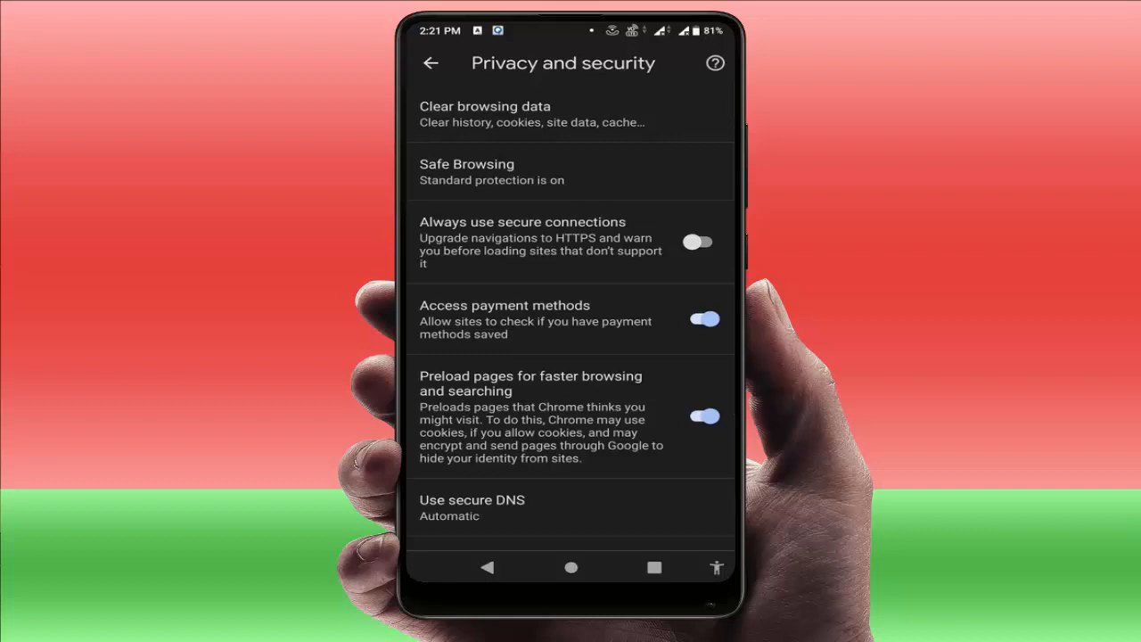
{"action": "left_click", "coordinate": [484, 114]}
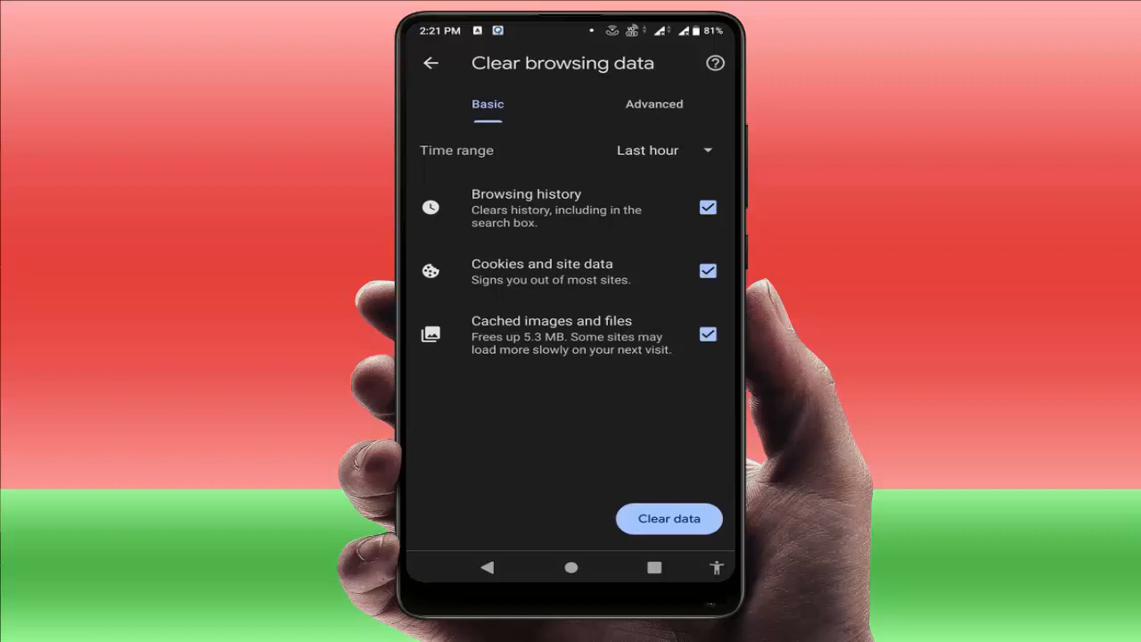
- Clear All time cookies, site data and cached files while keeping browsing history
{"action": "left_click", "coordinate": [663, 149]}
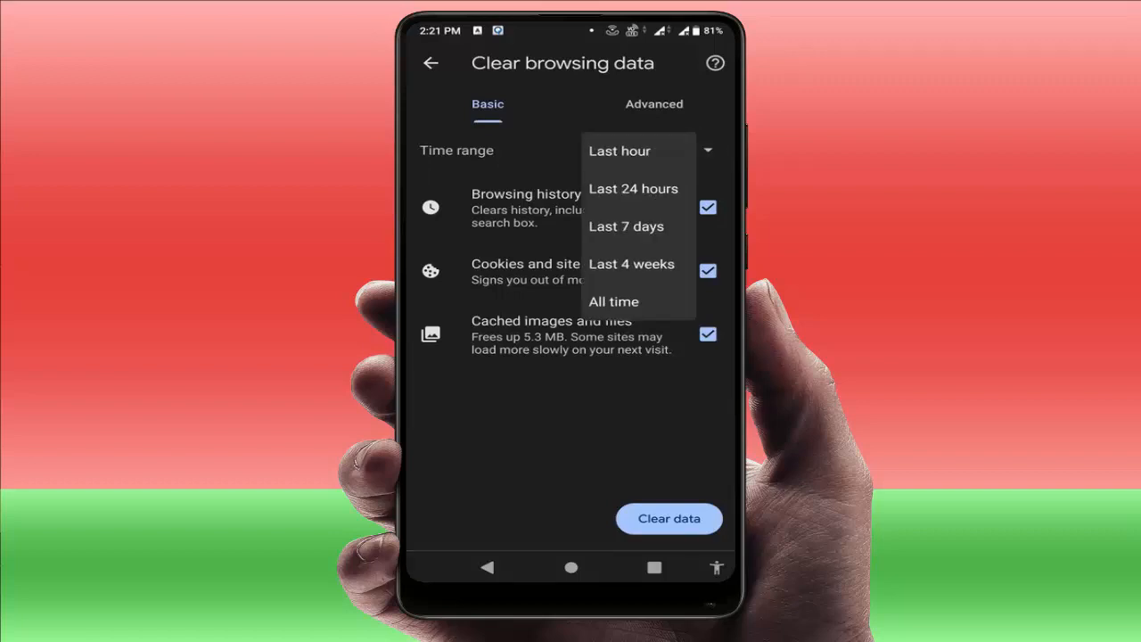
{"action": "left_click", "coordinate": [613, 302]}
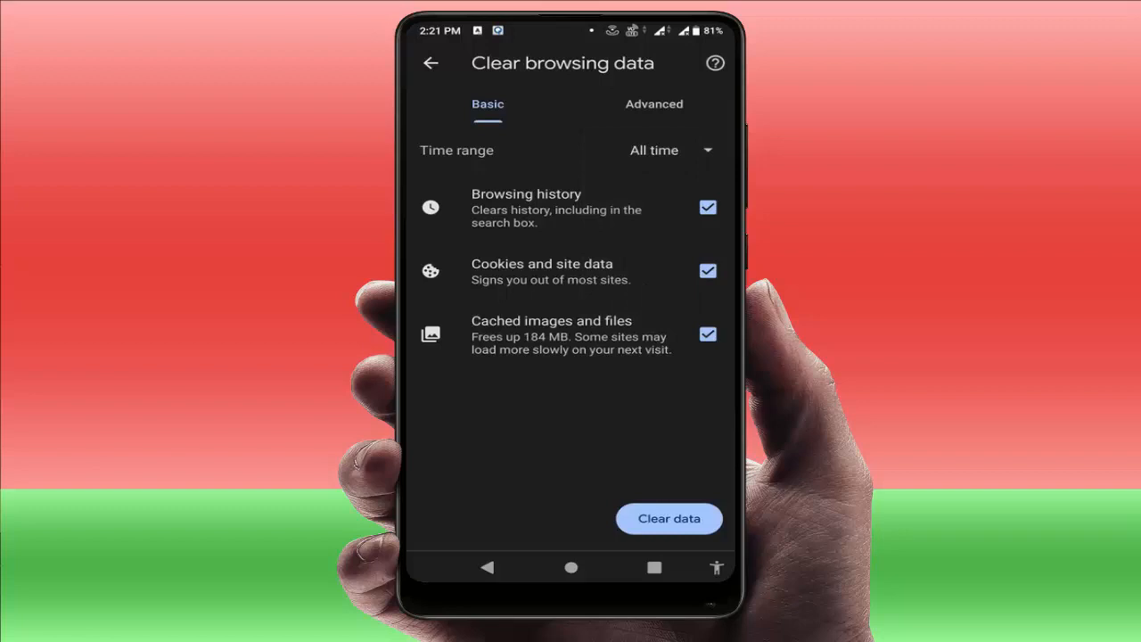
{"action": "left_click", "coordinate": [706, 207]}
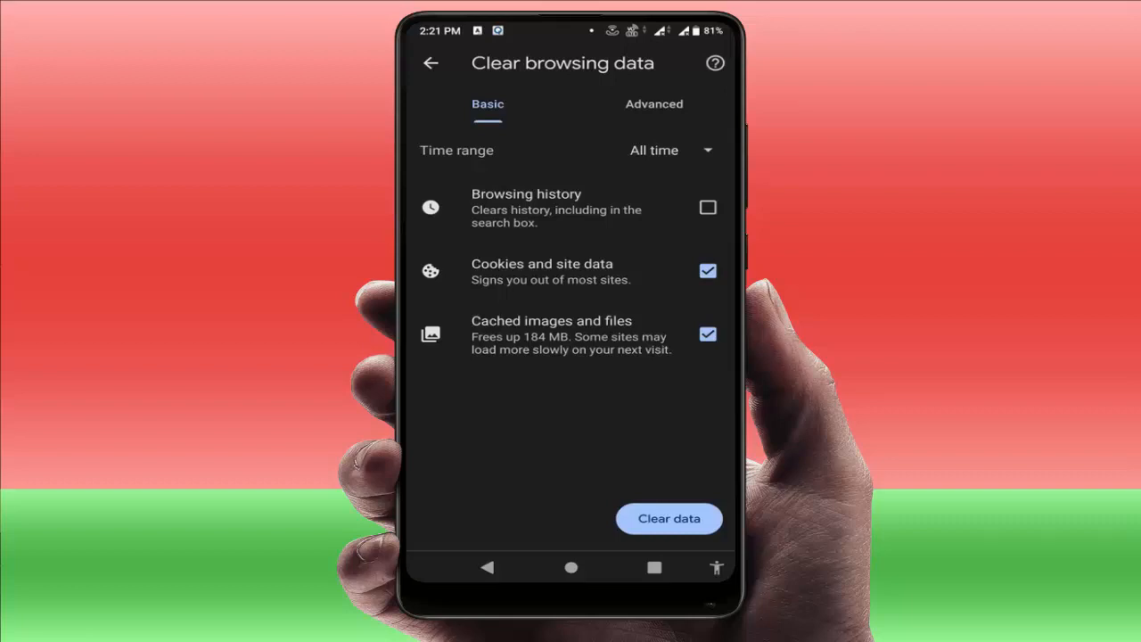
{"action": "left_click", "coordinate": [431, 64]}
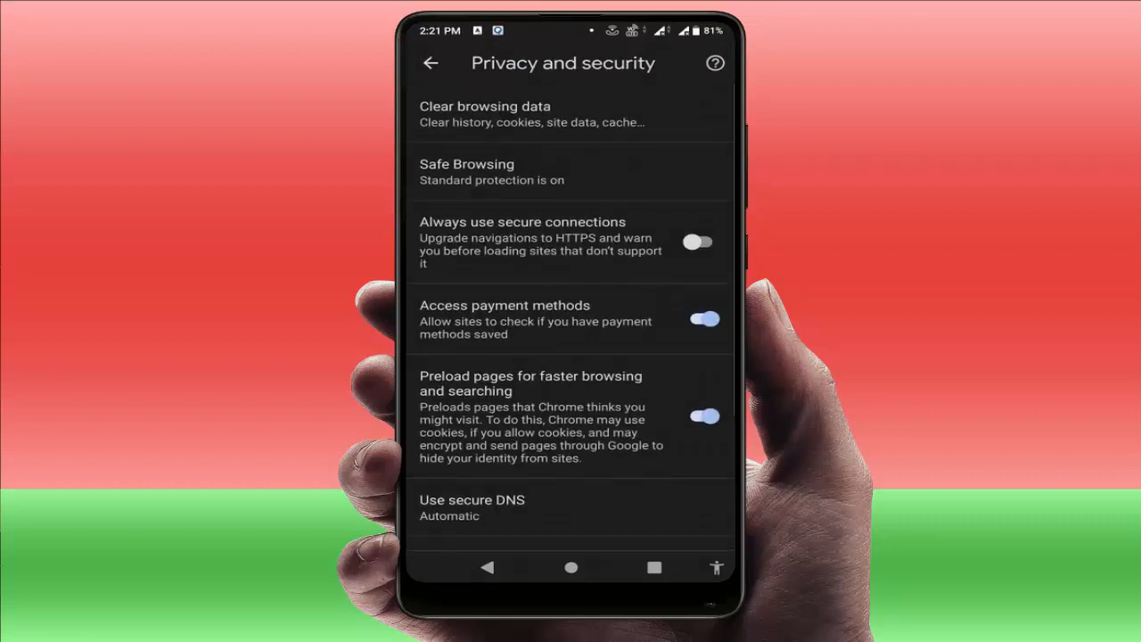
- Return to the crashed instavideosave.net tab and reload it
{"action": "left_click", "coordinate": [431, 62]}
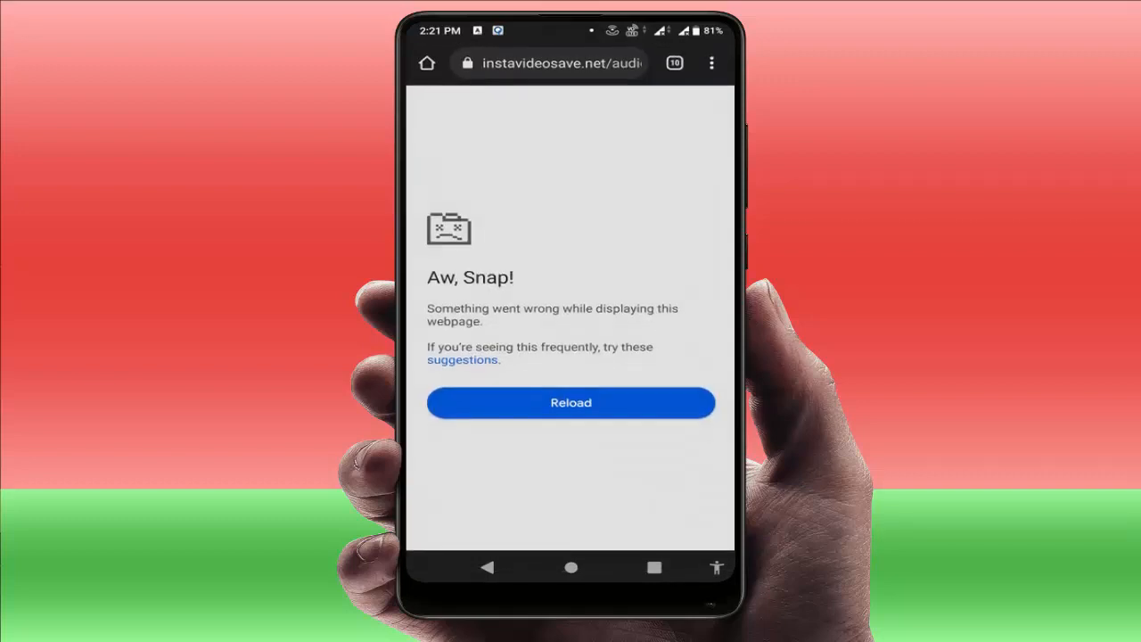
{"action": "left_click", "coordinate": [570, 403]}
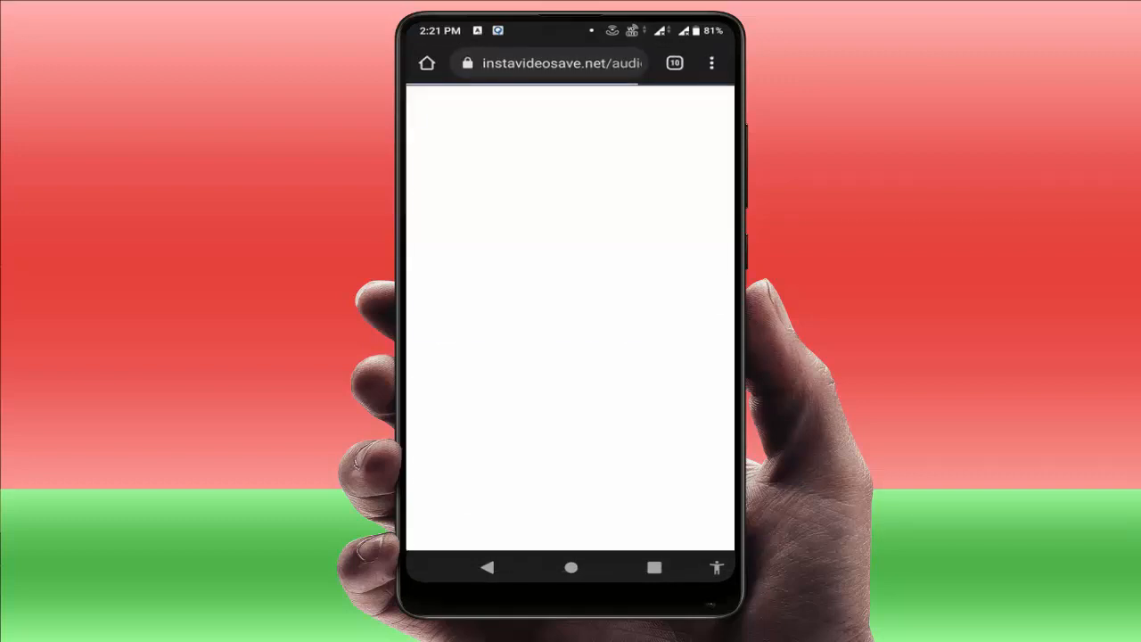